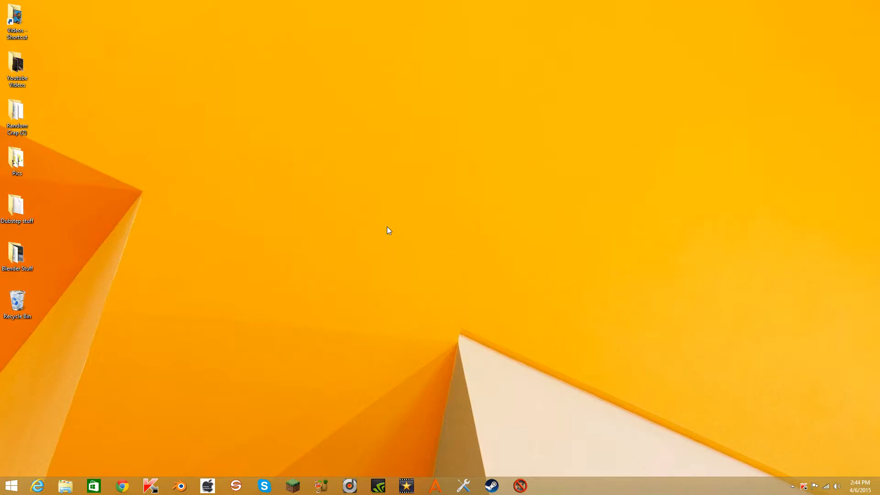
mouse_move(448, 263)
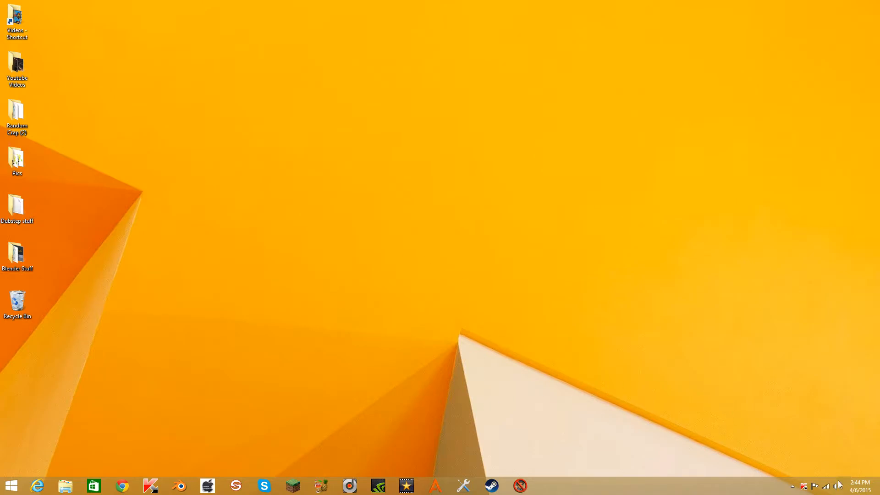
Open the recording devices list from the tray speaker icon and reposition the Sound window
right_click(837, 484)
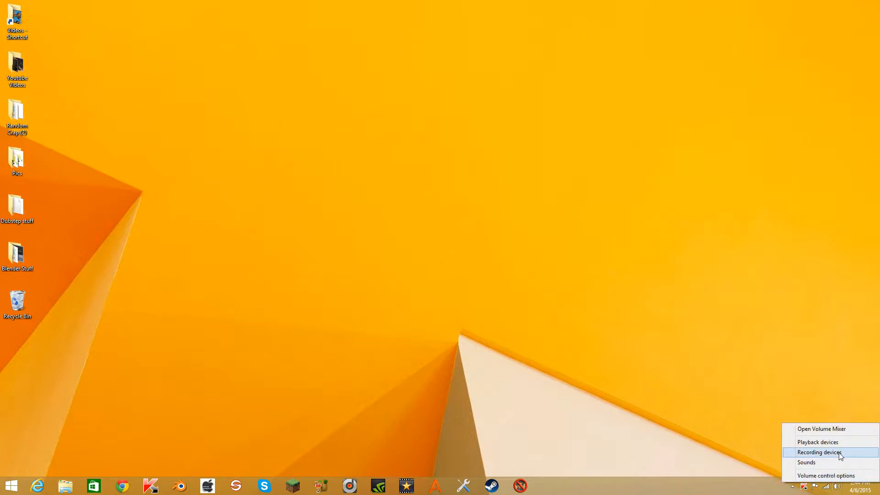
click(819, 463)
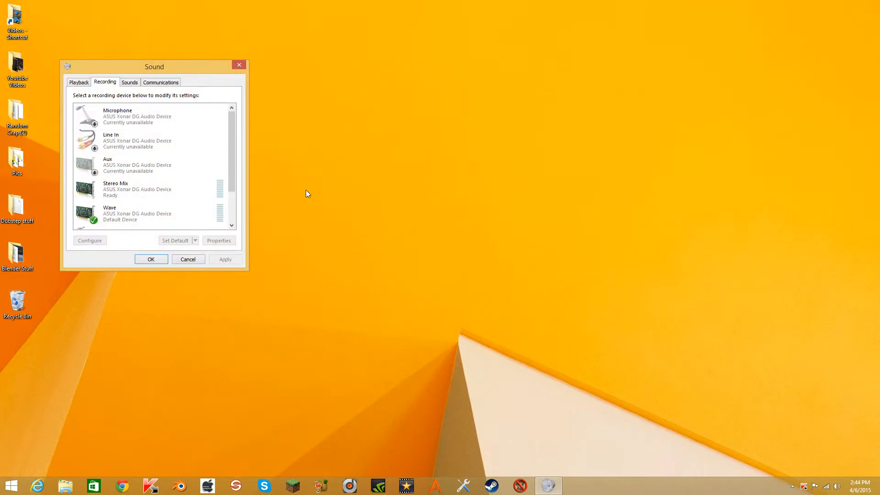
mouse_move(286, 169)
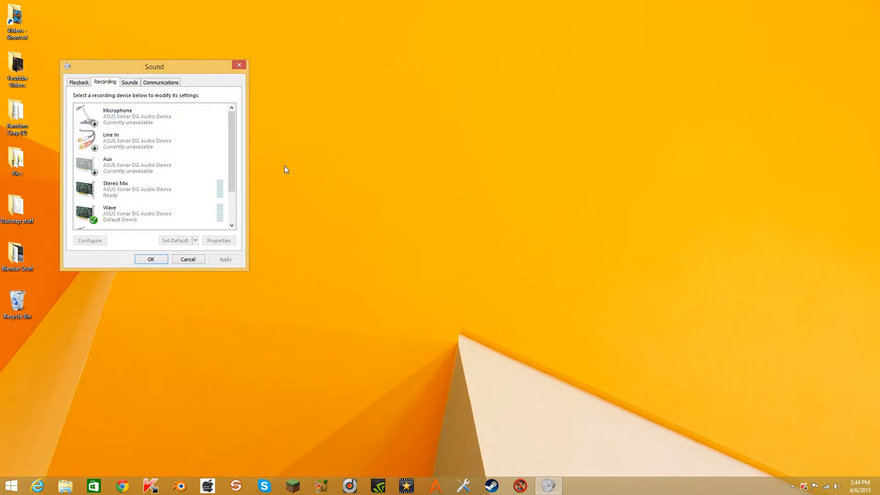
mouse_move(359, 278)
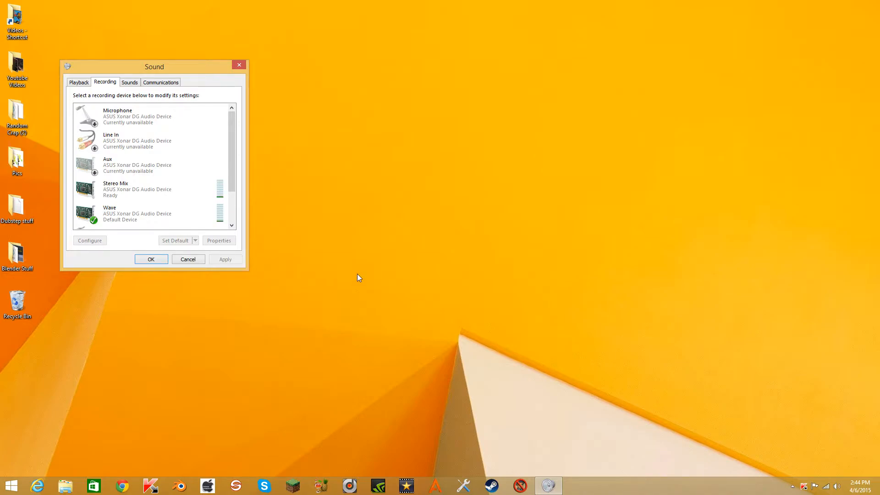
mouse_move(147, 16)
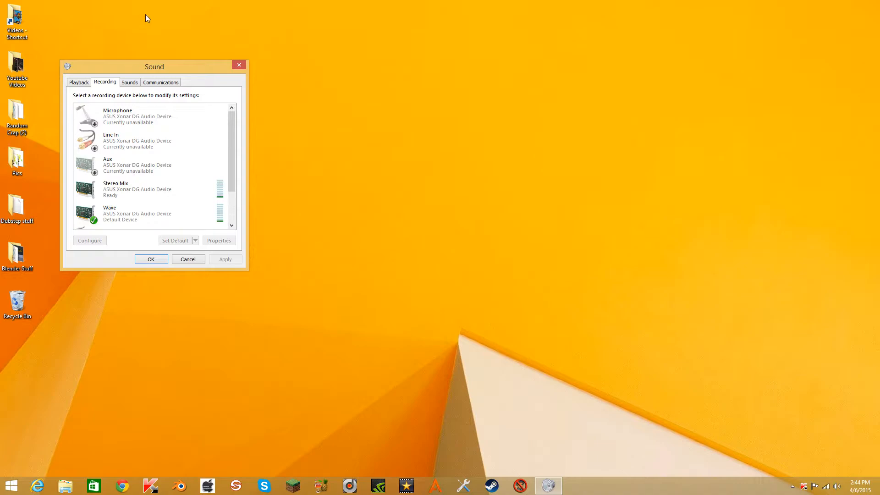
mouse_move(232, 144)
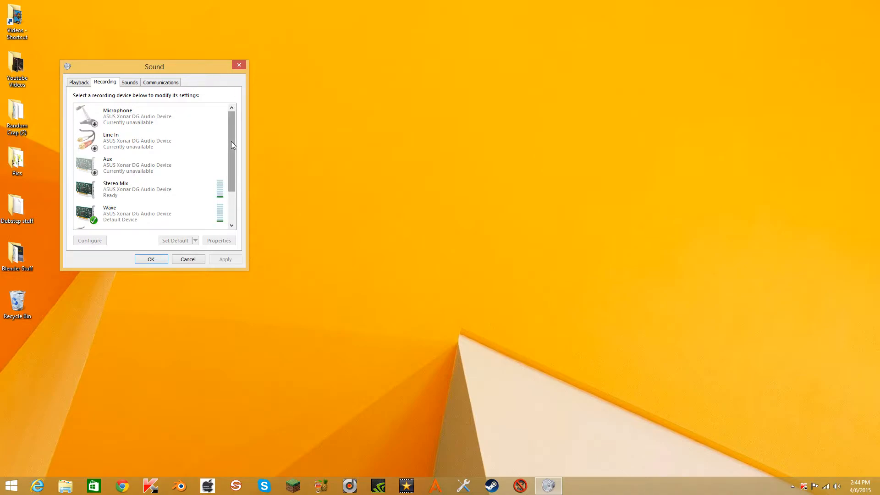
mouse_move(795, 478)
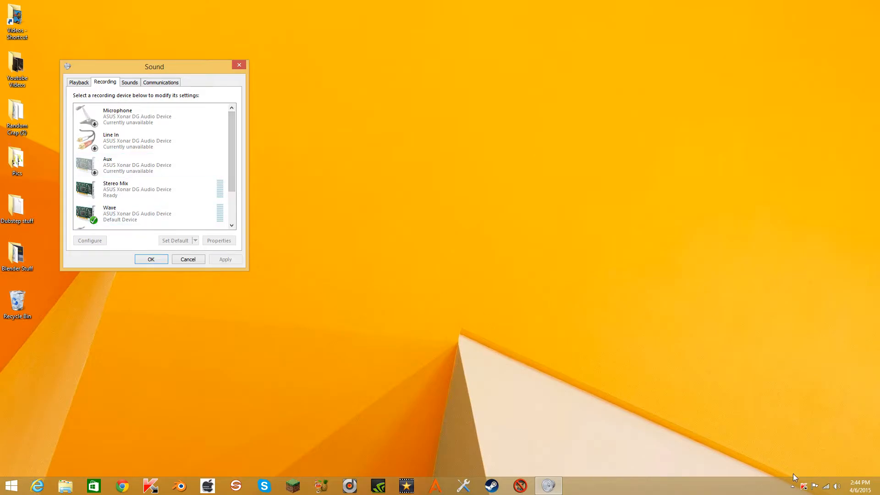
drag(153, 66, 151, 3)
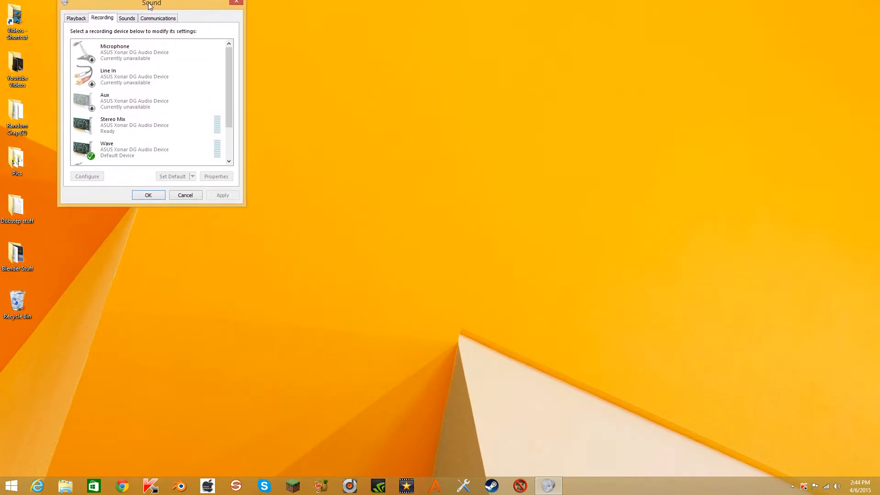
drag(151, 4, 168, 10)
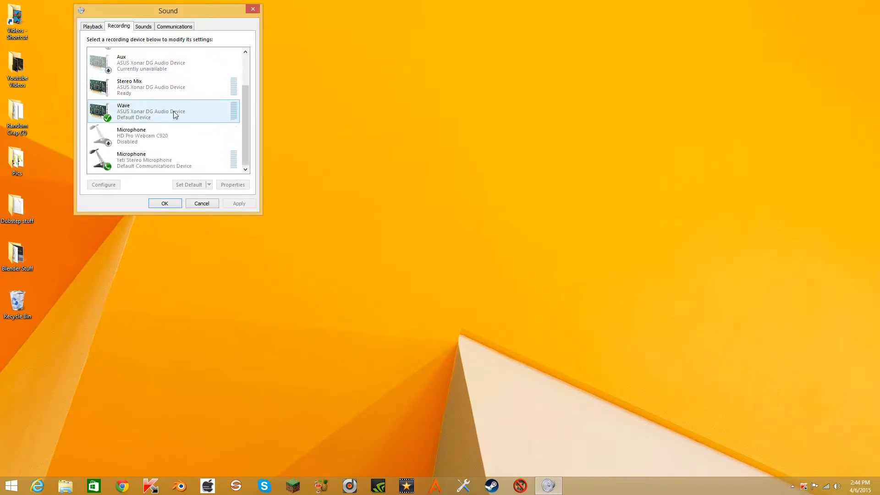
click(233, 184)
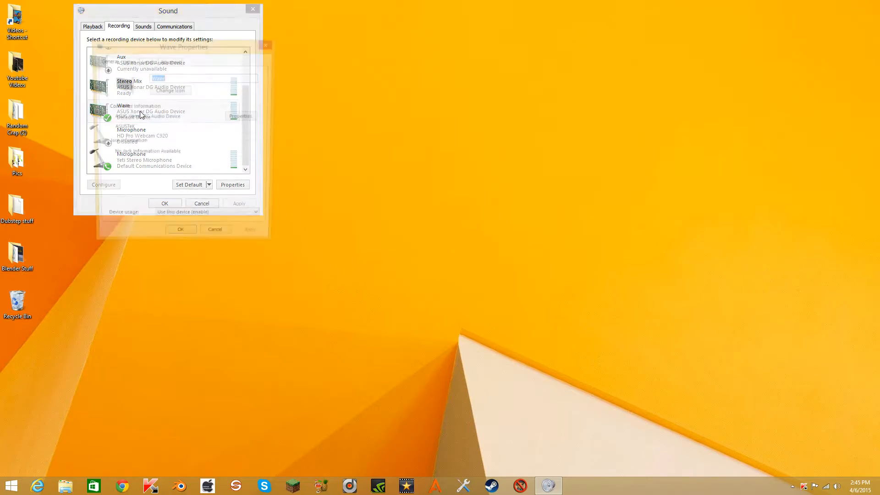
click(127, 61)
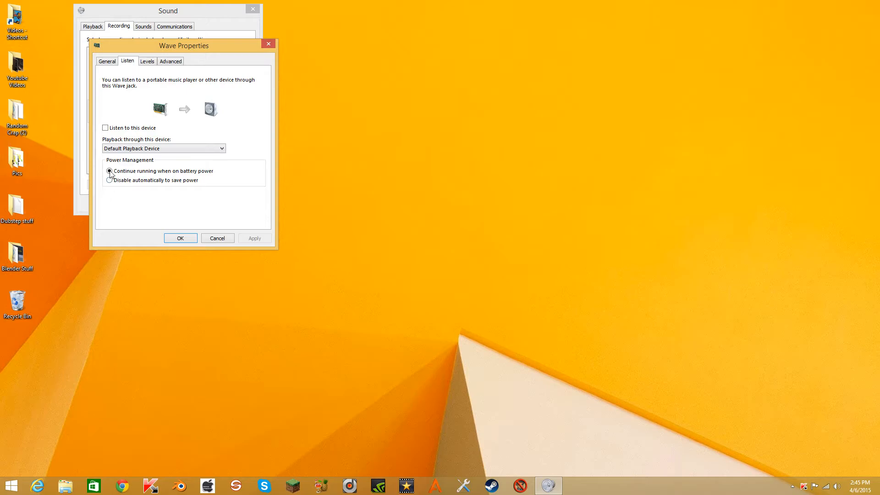
click(147, 61)
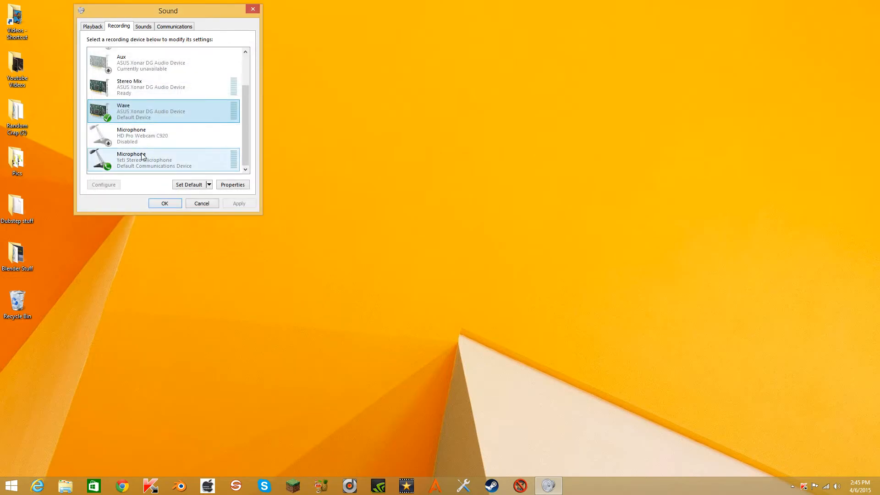
Review Yeti microphone Listen and Levels, then set 2 channel, 16 bit, 48000 Hz DVD Quality
click(232, 184)
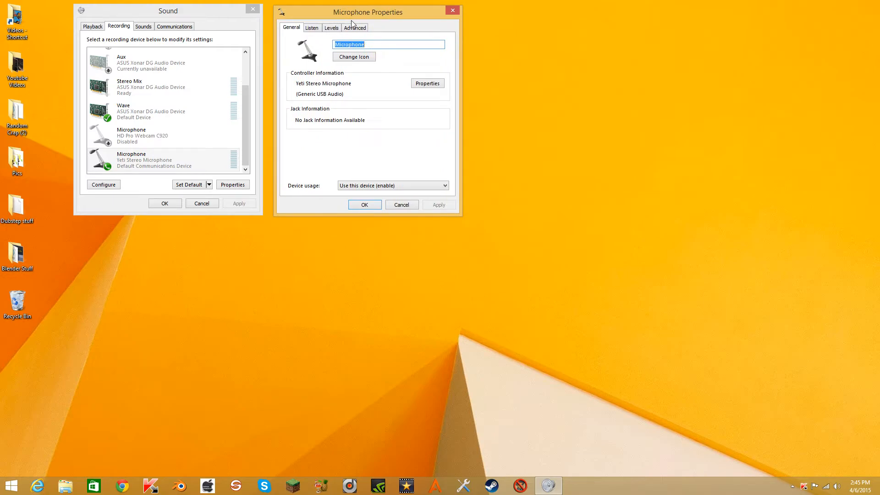
mouse_move(367, 35)
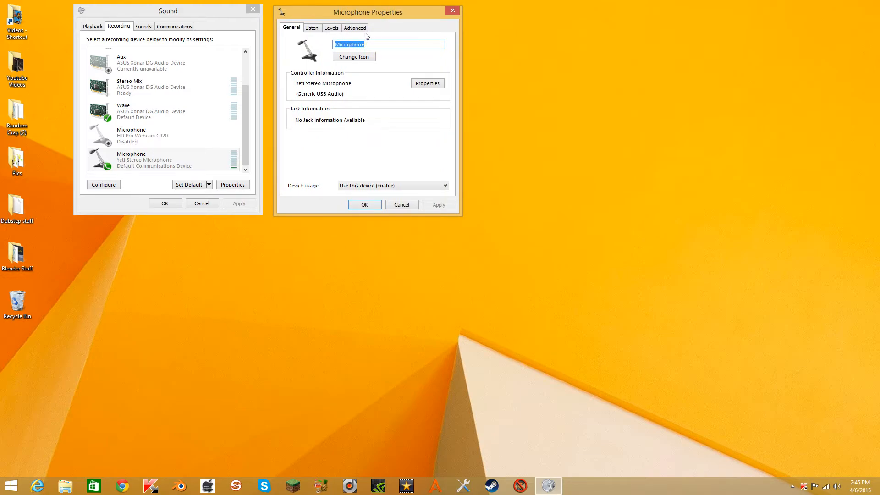
click(312, 28)
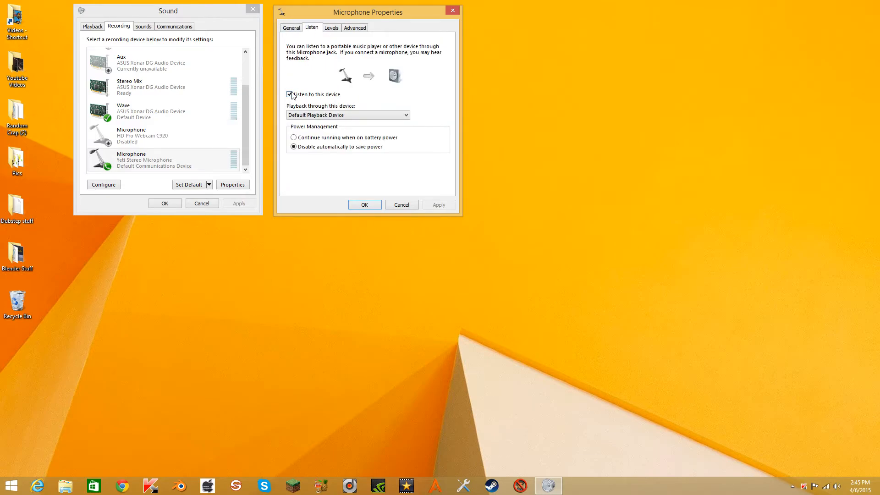
click(331, 28)
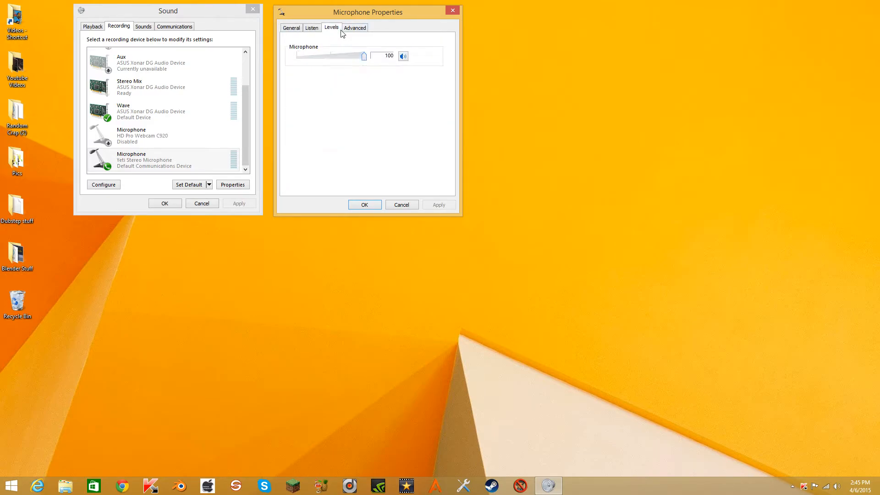
click(354, 28)
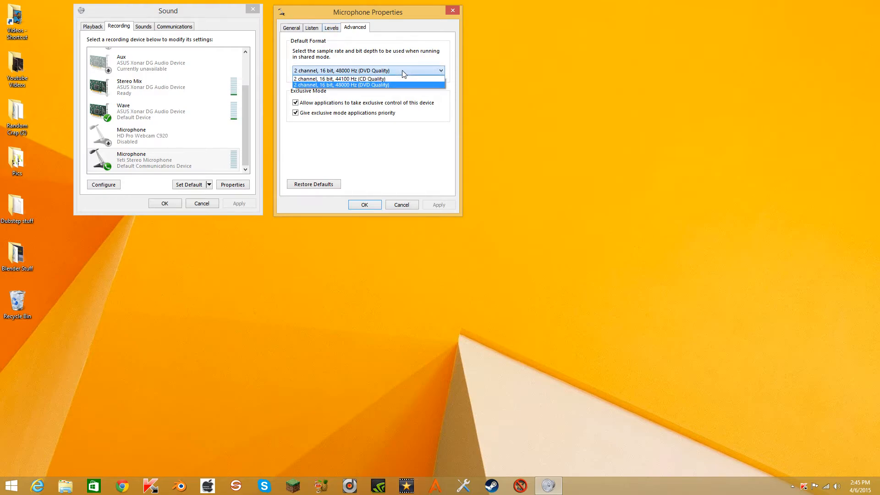
click(341, 85)
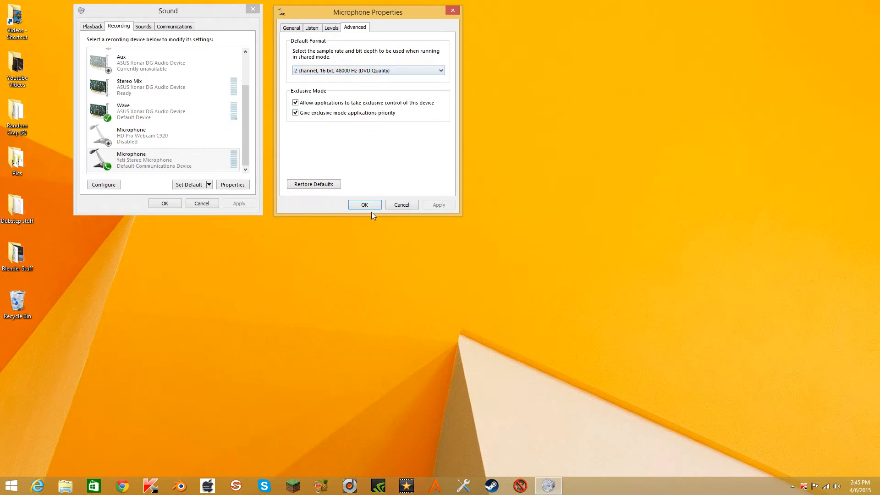
click(364, 205)
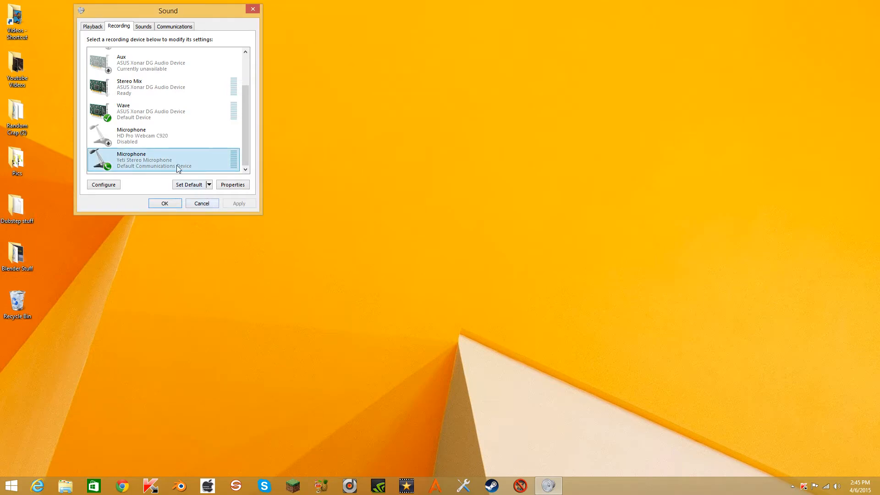
On Playback, set the ASUS Xonar speakers to 16 bit, 192000 Hz Studio Quality
click(94, 26)
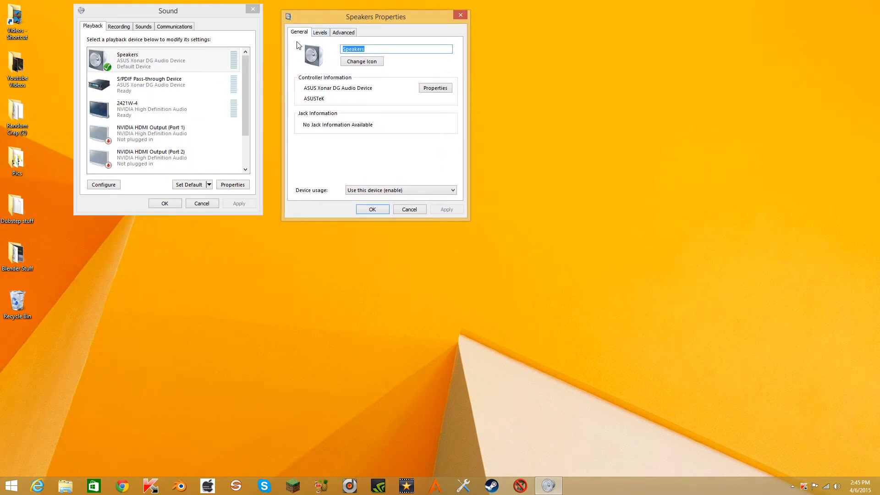
mouse_move(336, 42)
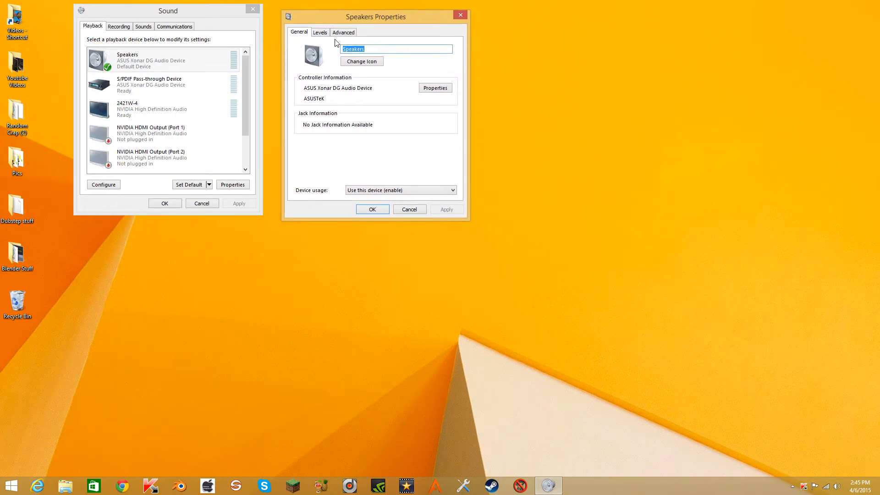
mouse_move(319, 33)
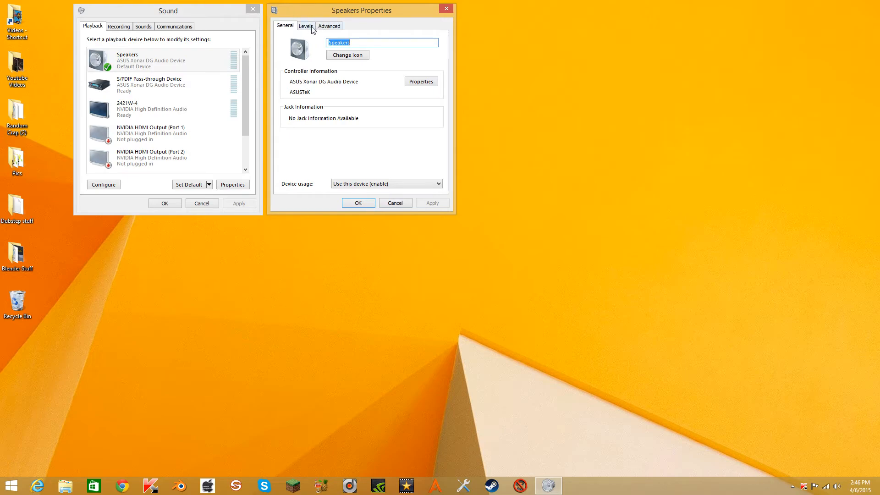
click(305, 25)
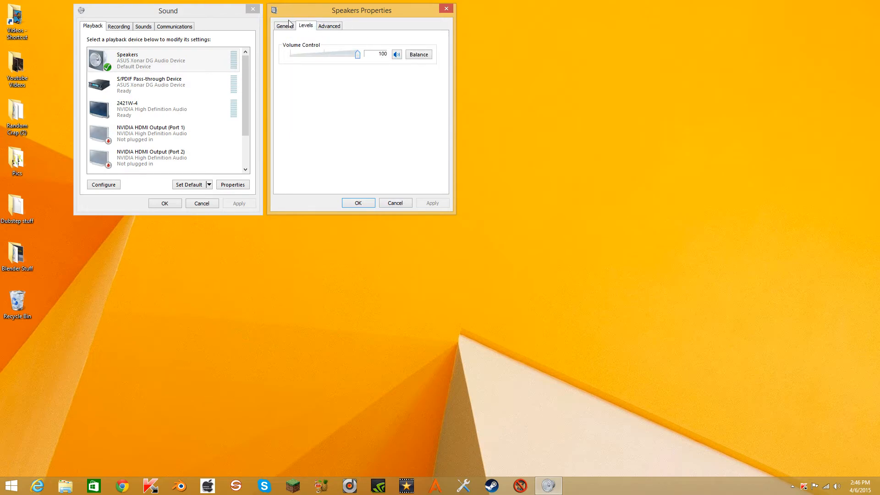
click(329, 26)
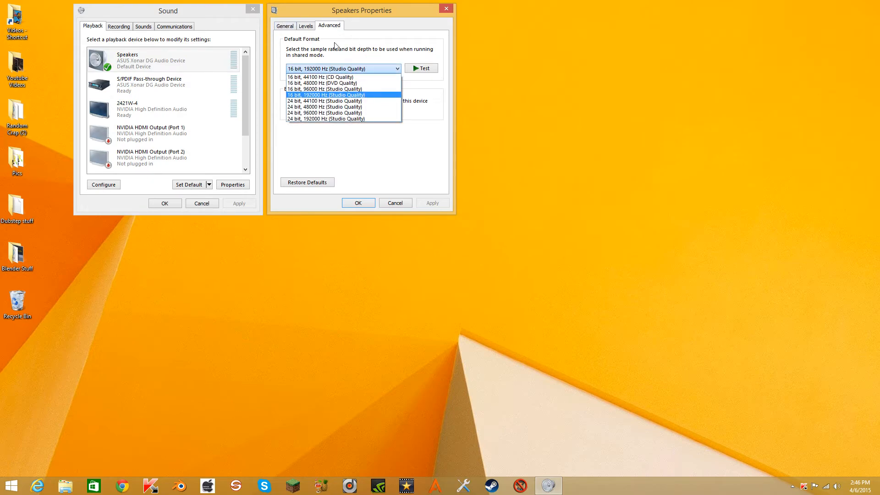
mouse_move(287, 44)
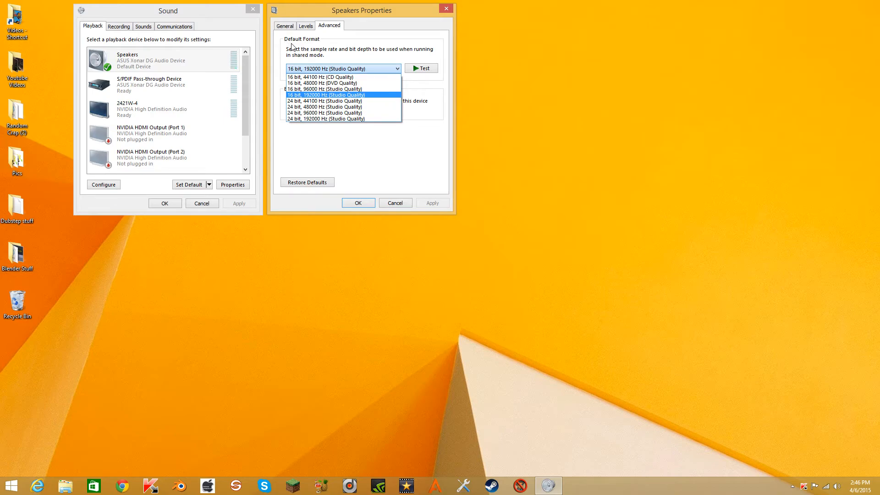
click(306, 26)
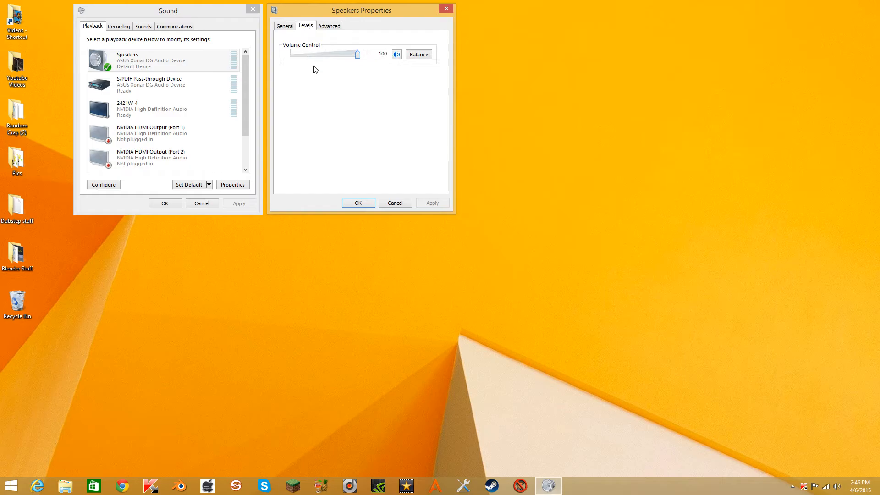
click(285, 25)
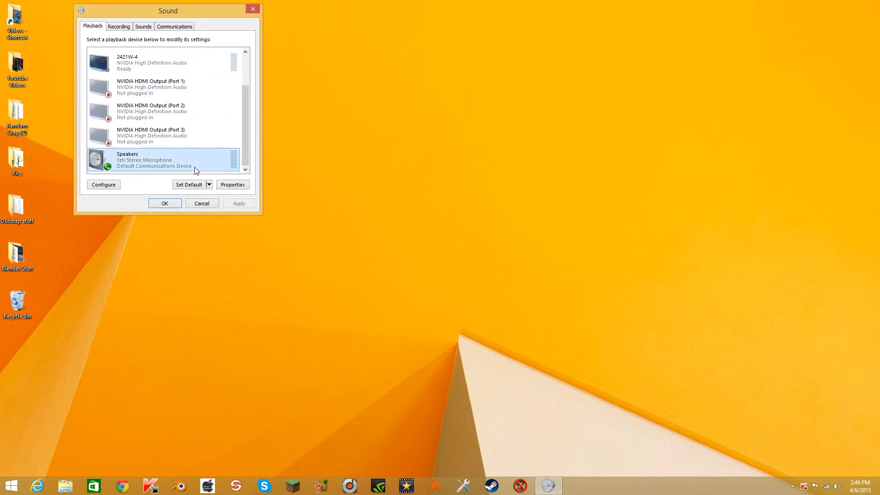
Give the Yeti headset levels of 50 and disable all enhancements, then confirm
click(233, 185)
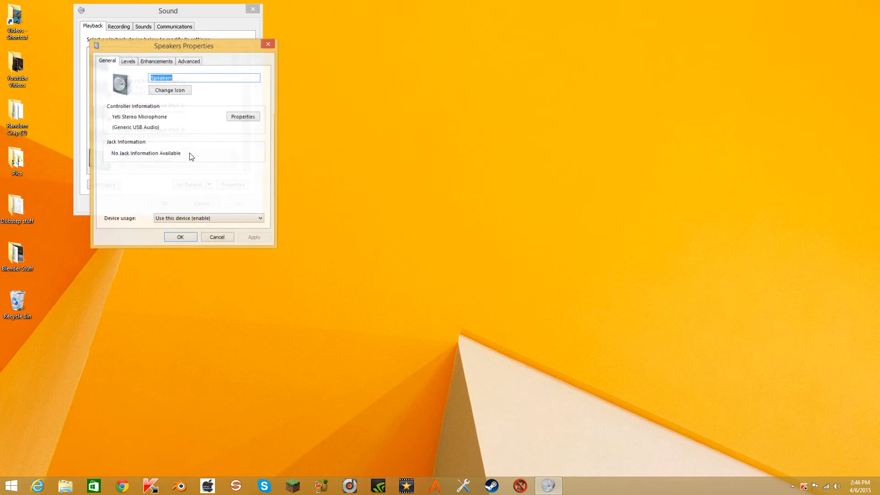
drag(183, 45, 365, 15)
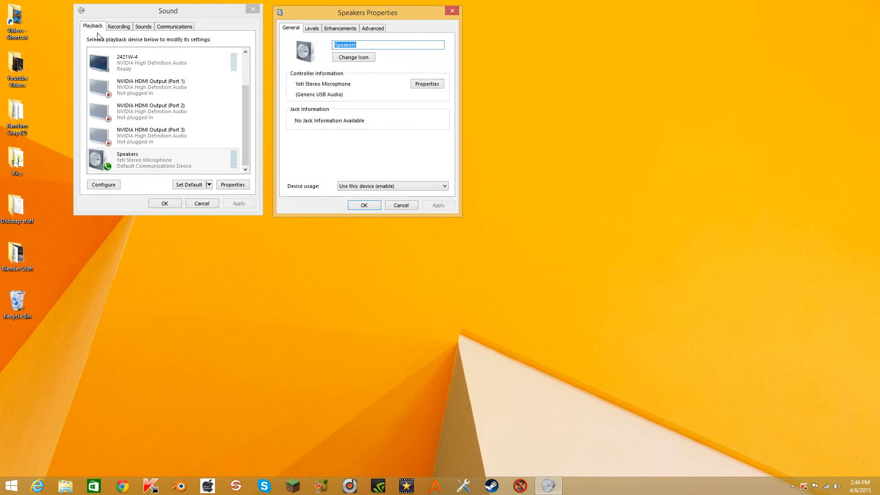
mouse_move(272, 18)
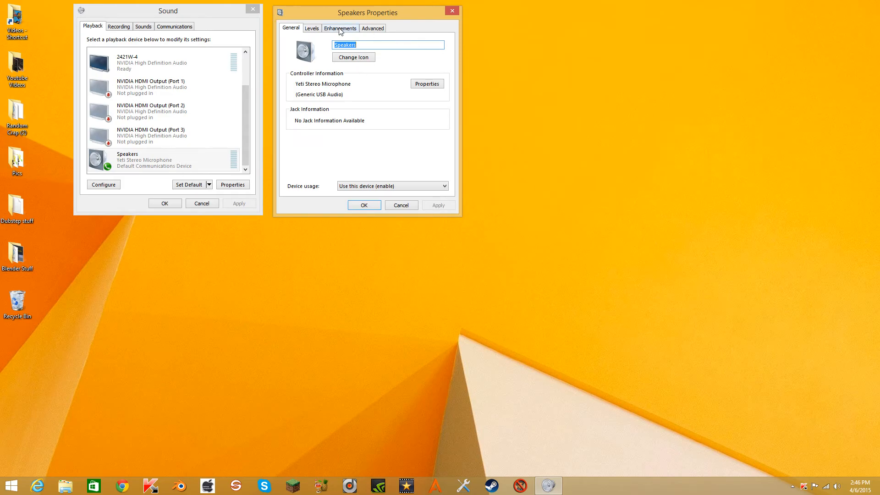
click(311, 28)
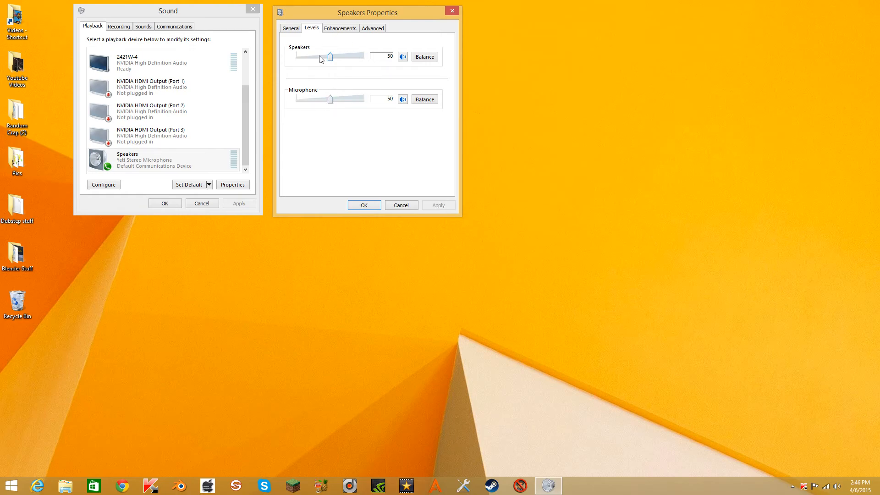
click(340, 28)
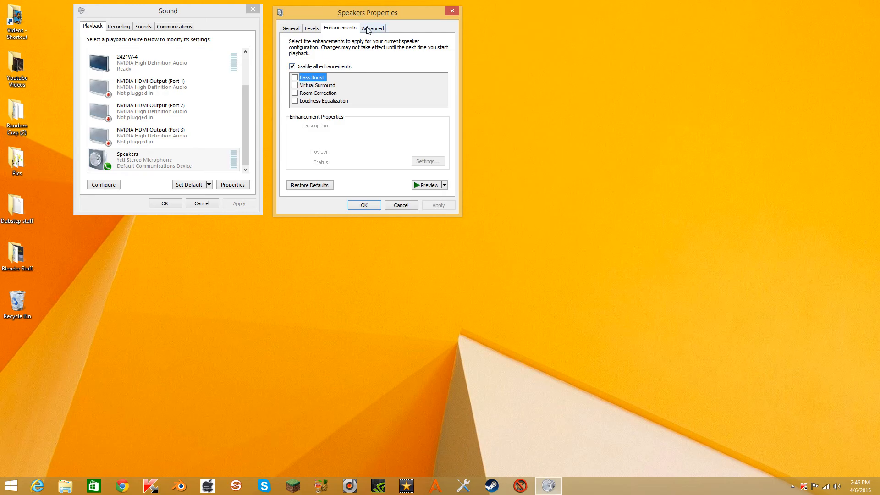
click(373, 28)
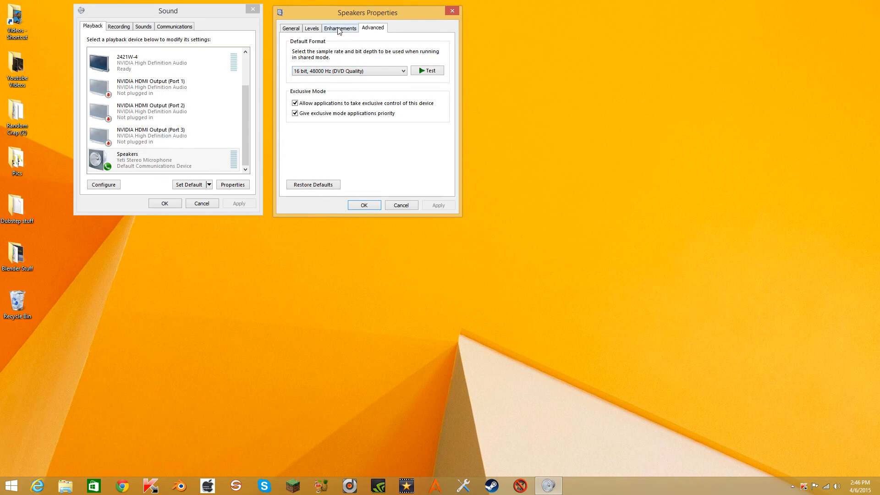
mouse_move(372, 205)
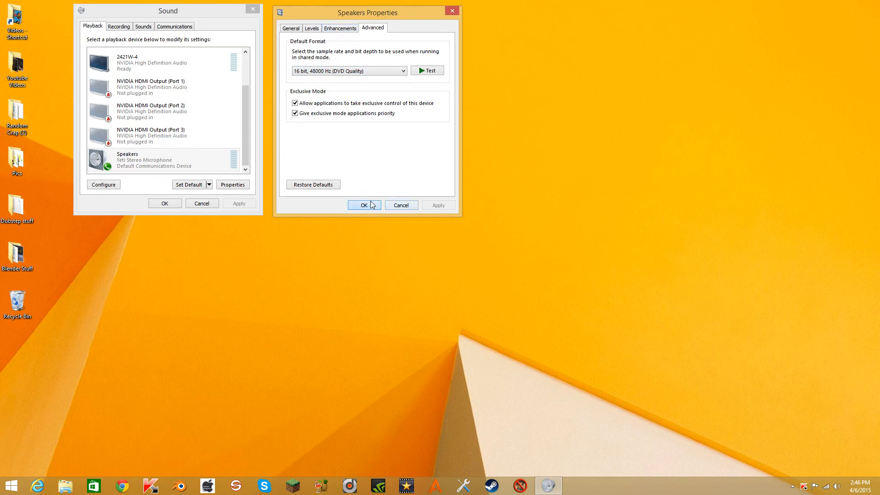
click(364, 205)
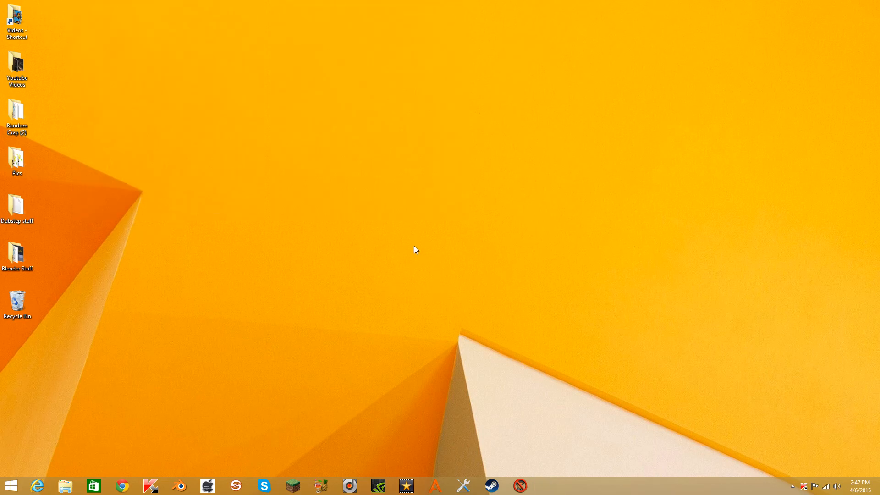